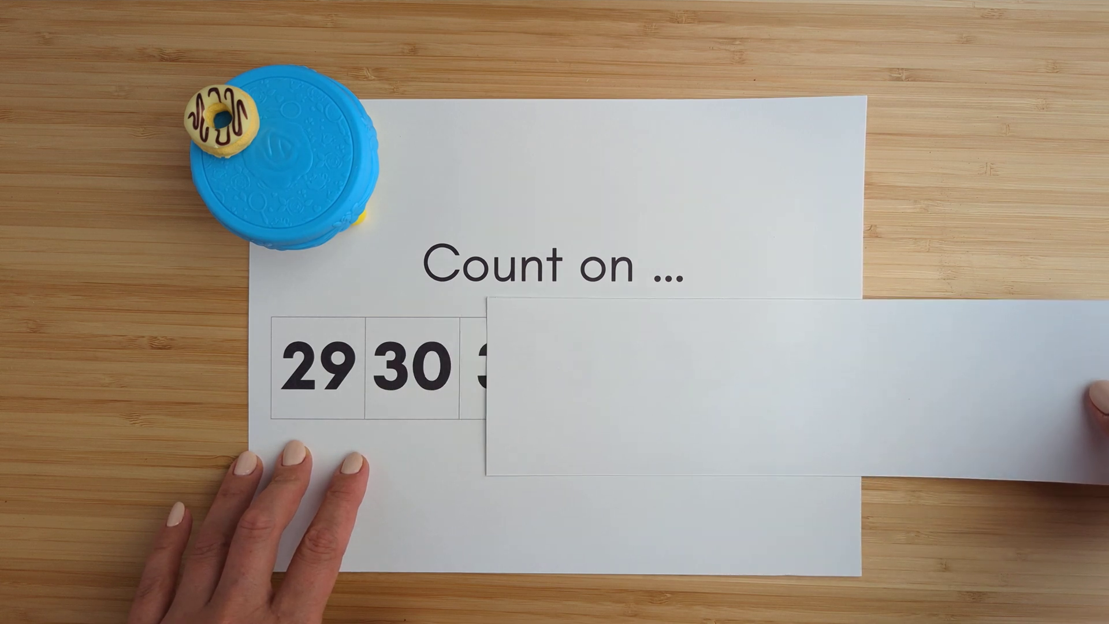
drag(989, 389, 636, 374)
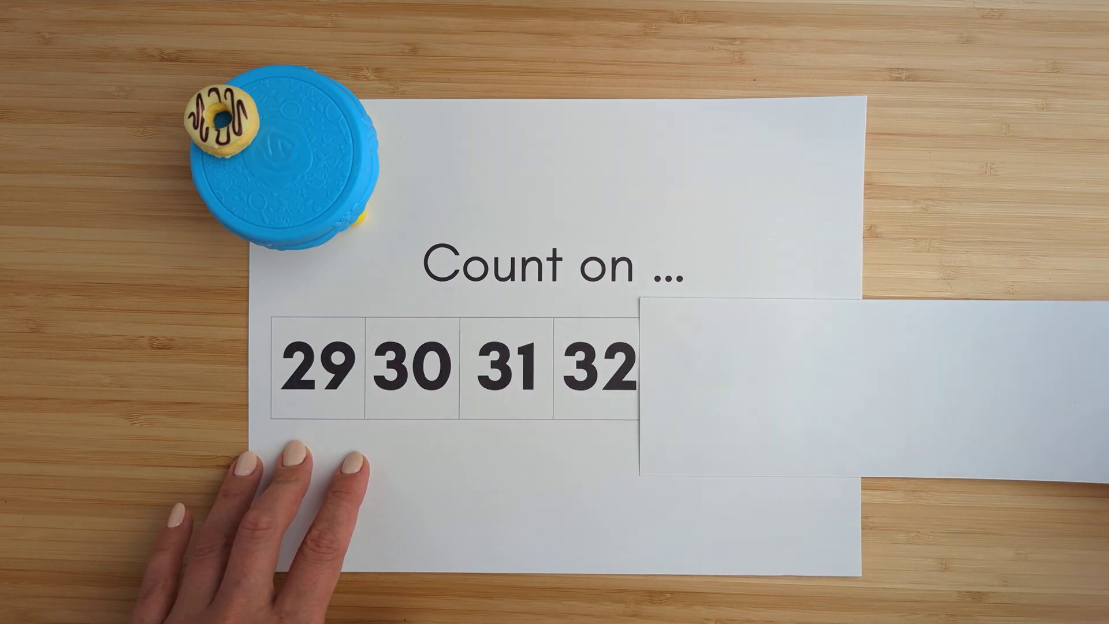